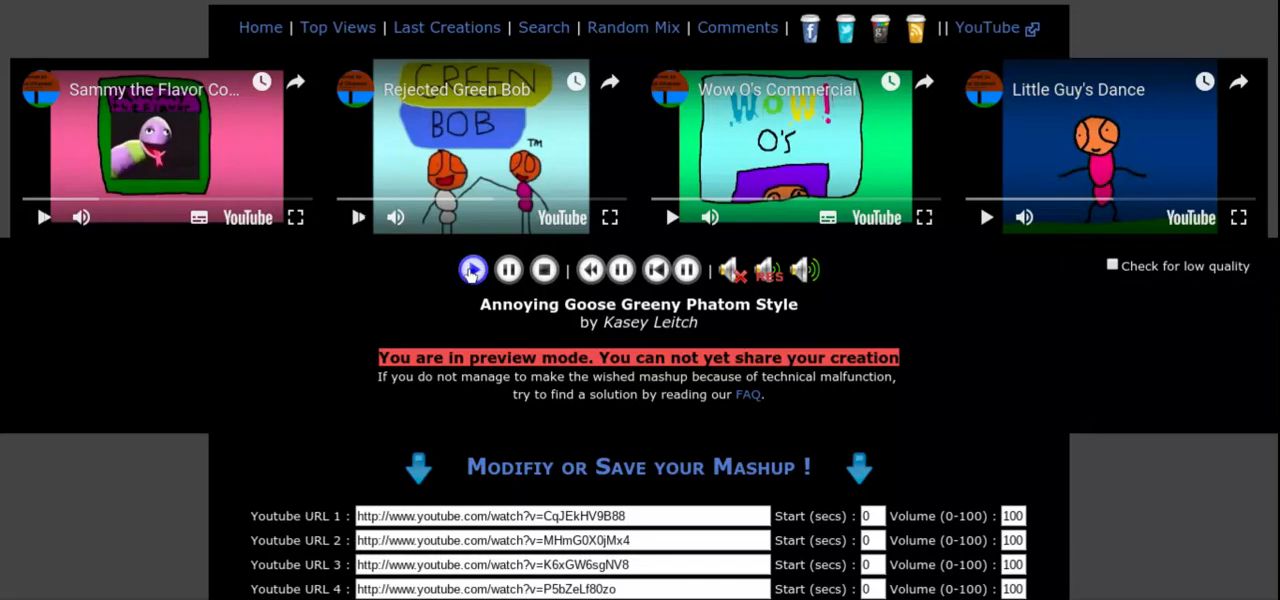
Step: Play all four videos of the 'Annoying Goose Greeny Phatom Style' mashup together
left_click(473, 270)
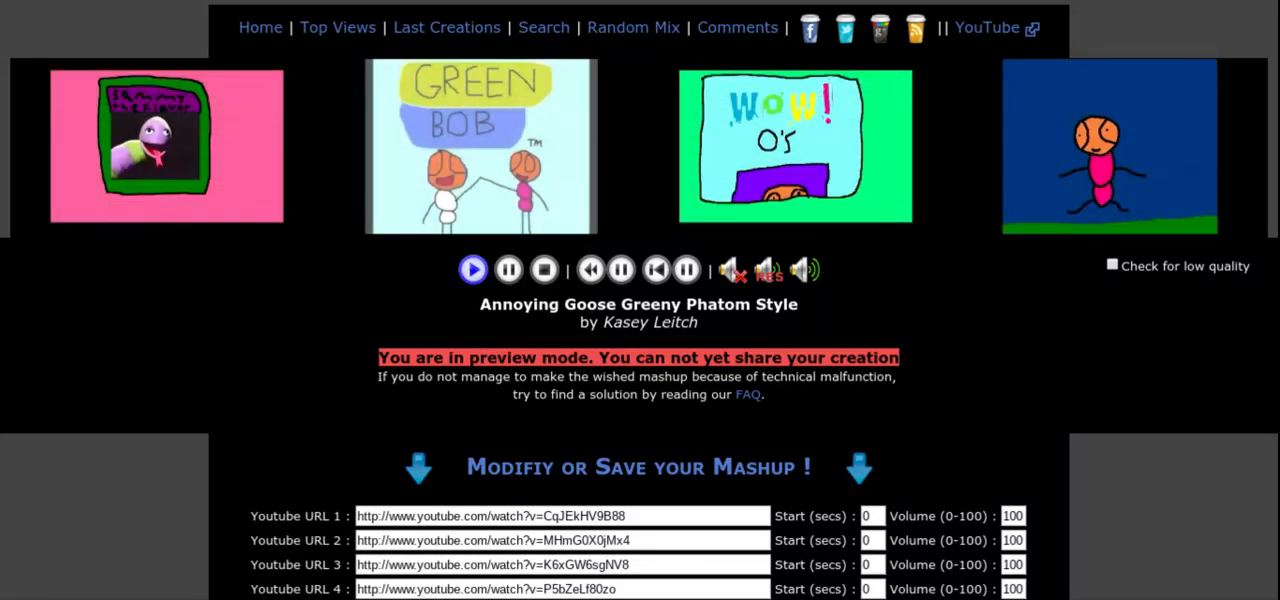